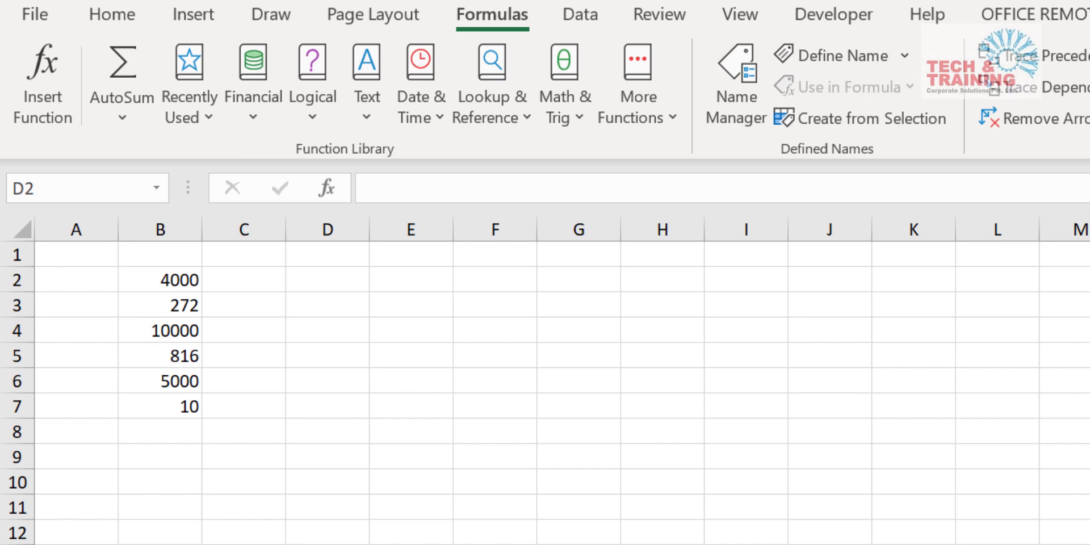
mouse_move(185, 402)
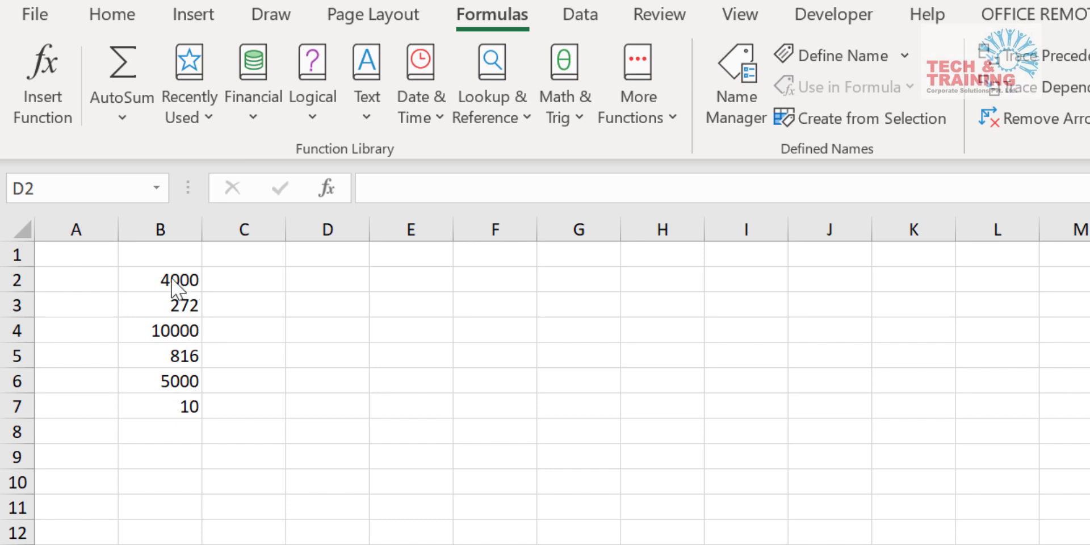
mouse_move(182, 368)
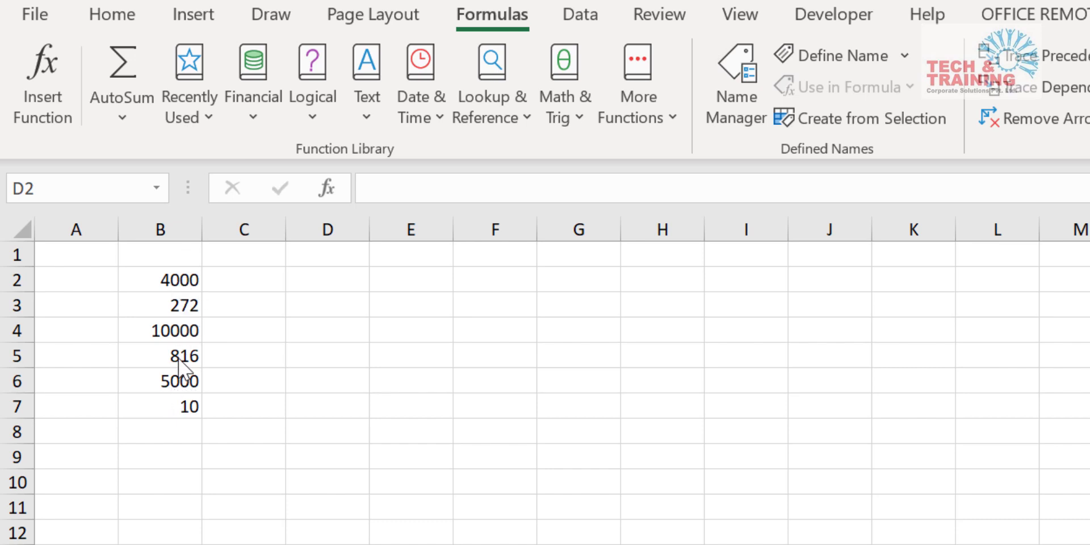
mouse_move(202, 279)
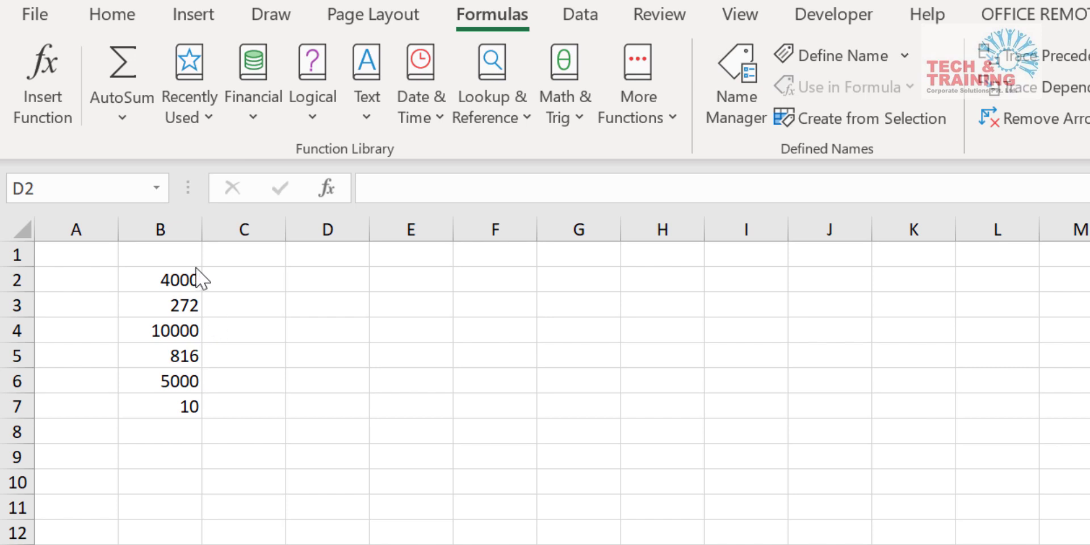
mouse_move(336, 285)
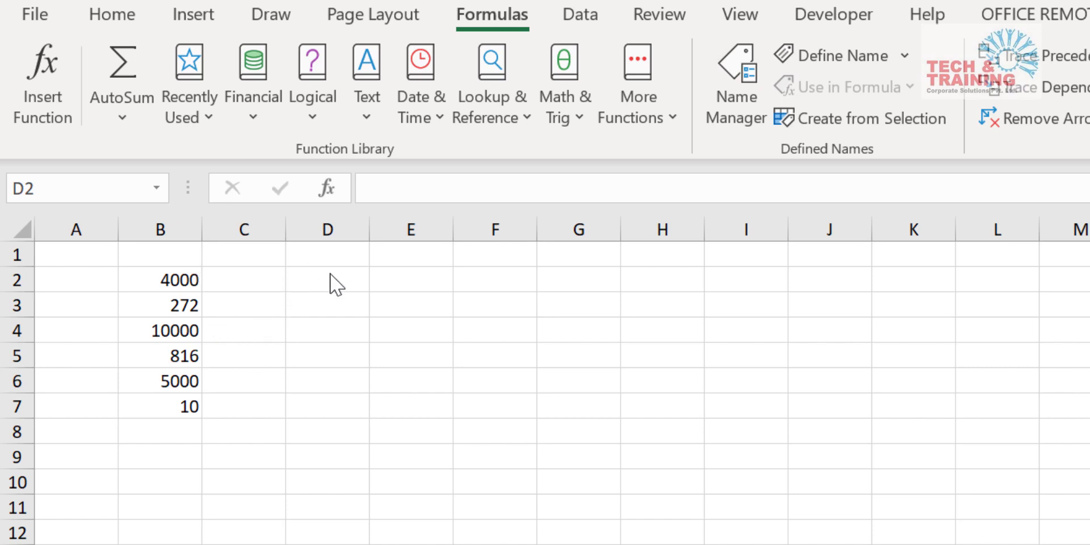
mouse_move(274, 281)
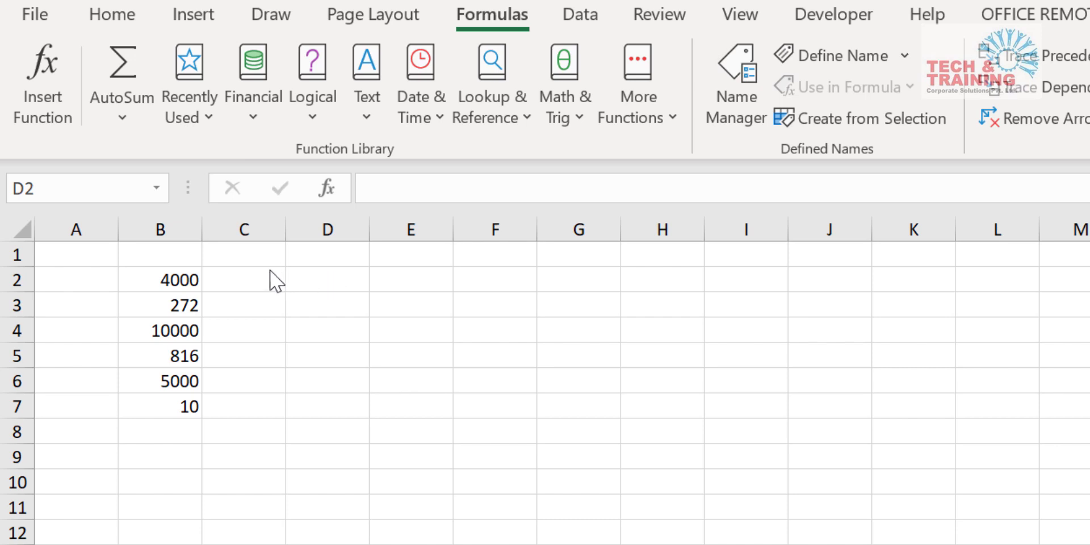
mouse_move(202, 292)
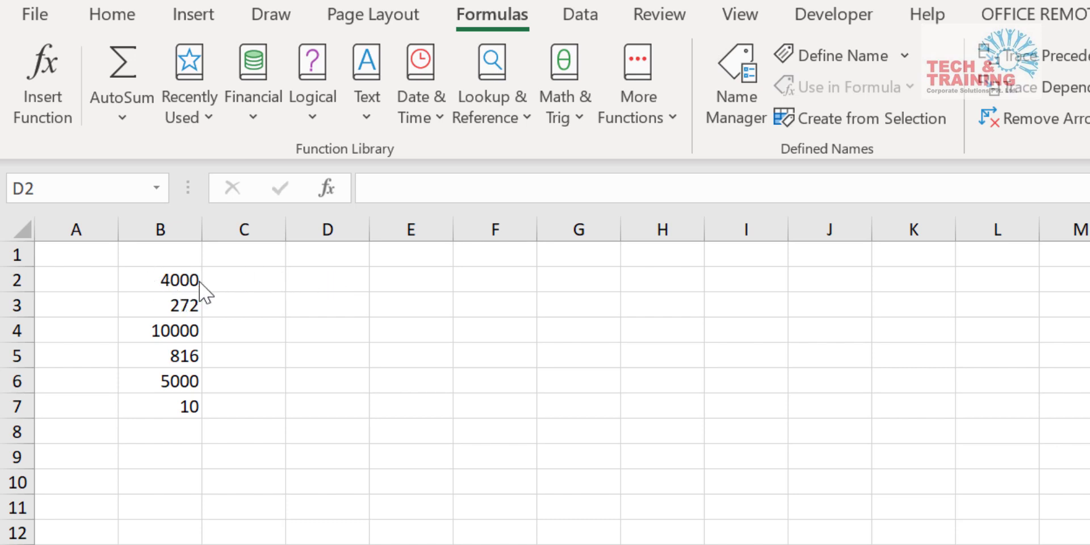
mouse_move(210, 285)
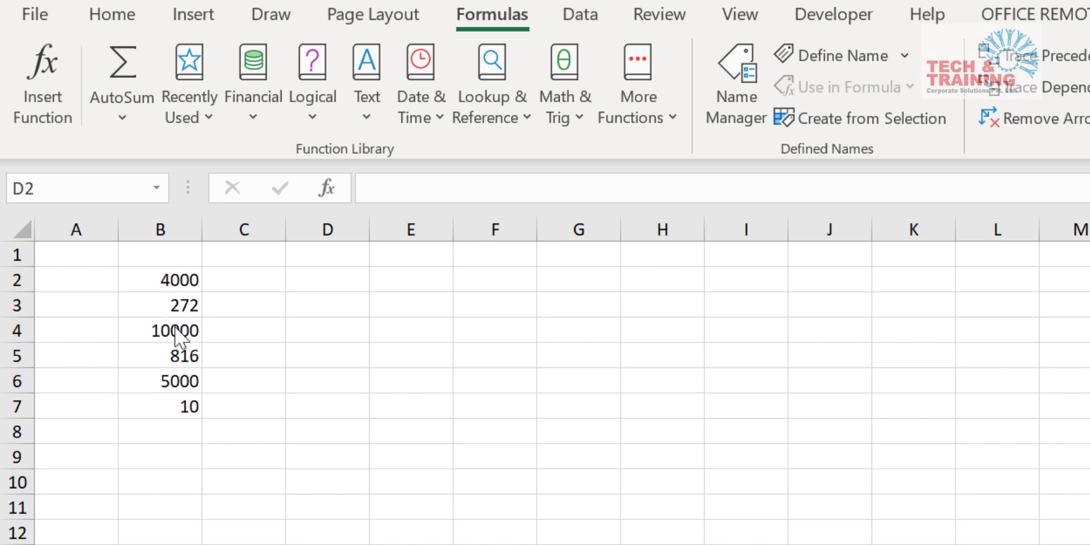
mouse_move(167, 282)
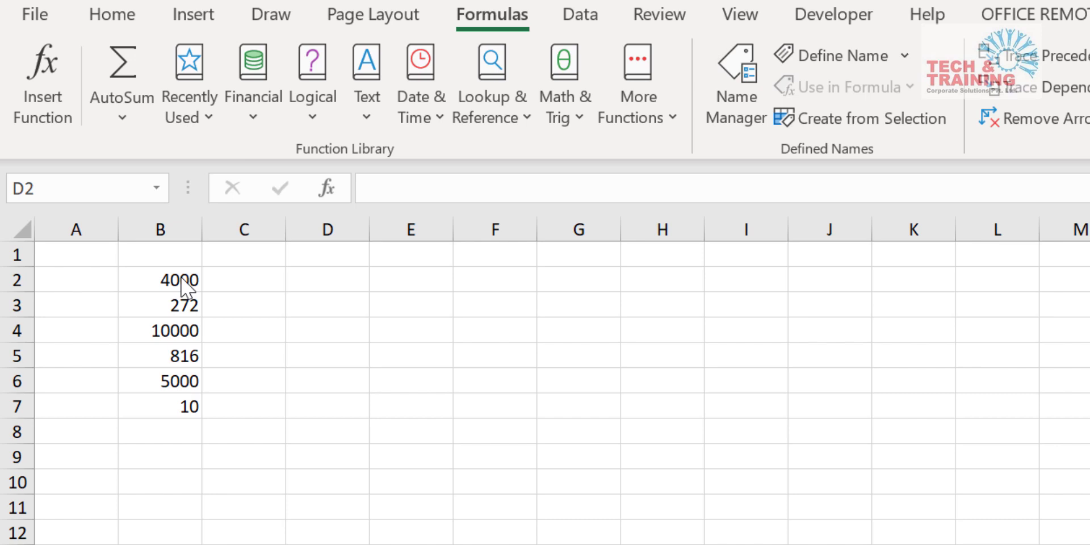
Step: In D2, enter the test =IF(LEN($B$2:$B$7)>3 checking which numbers have more than three digits
left_click(327, 280)
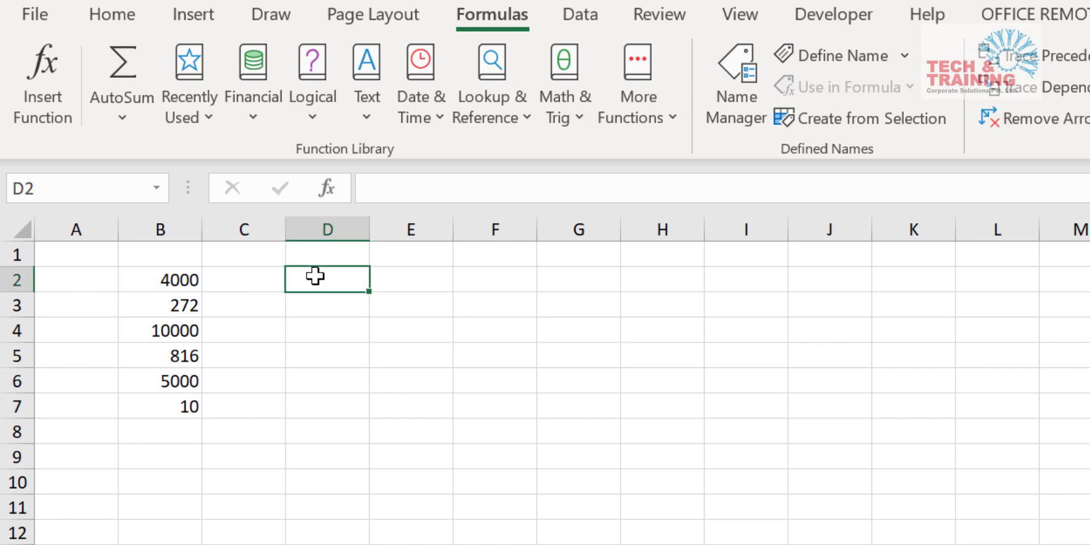
type("=i")
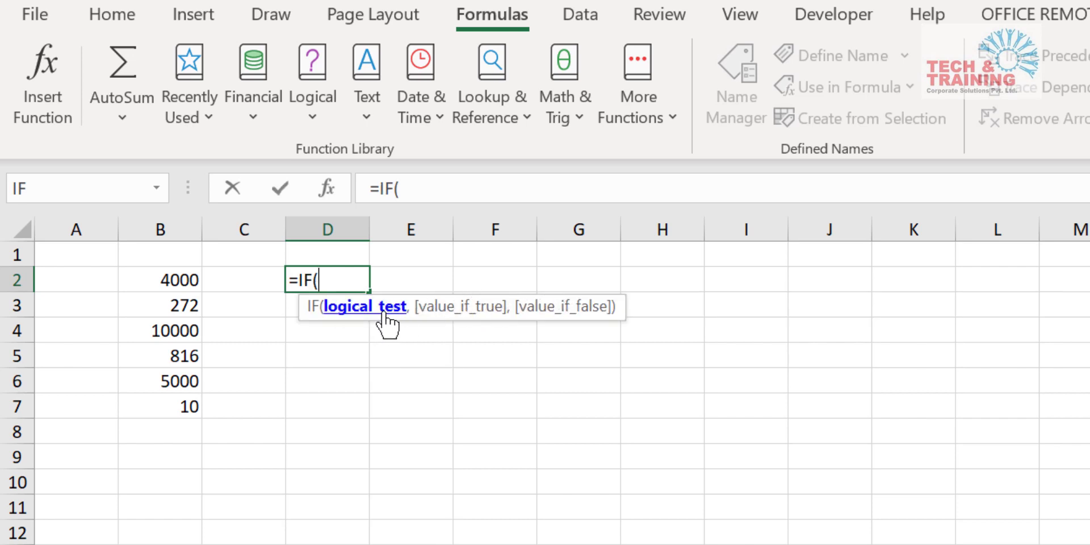
mouse_move(556, 322)
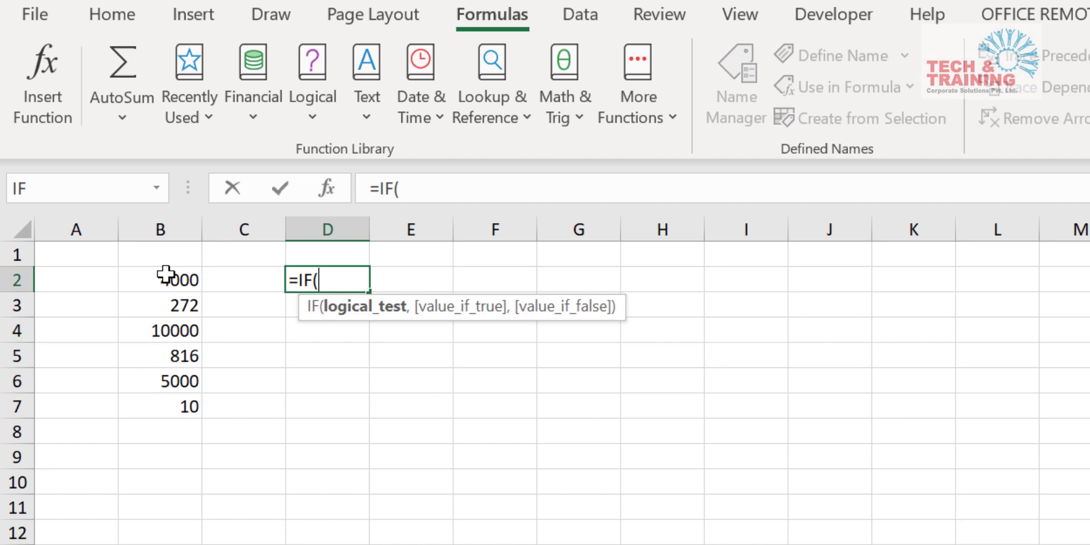
type("l")
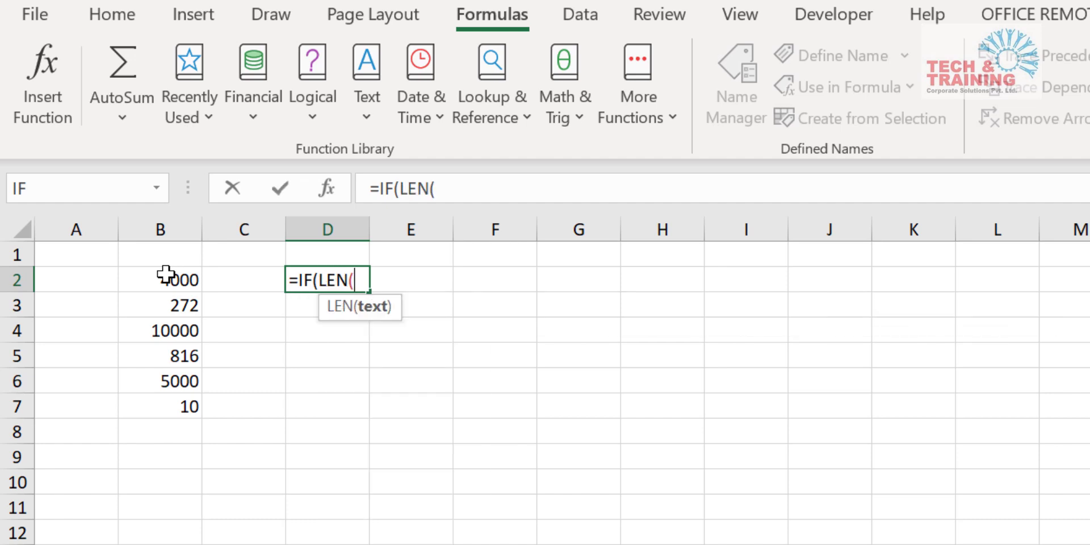
left_click_drag(161, 279, 161, 407)
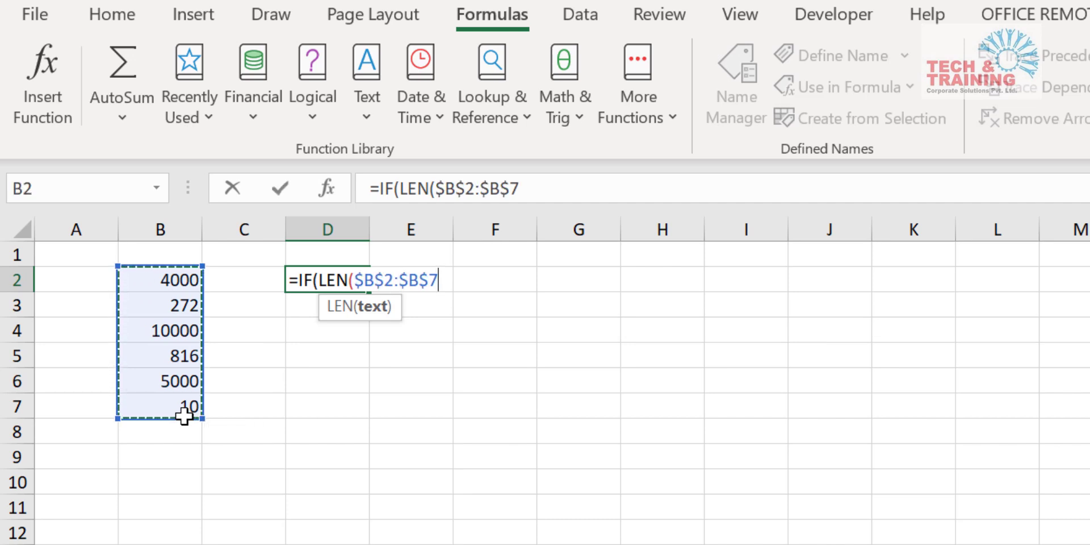
type(")")
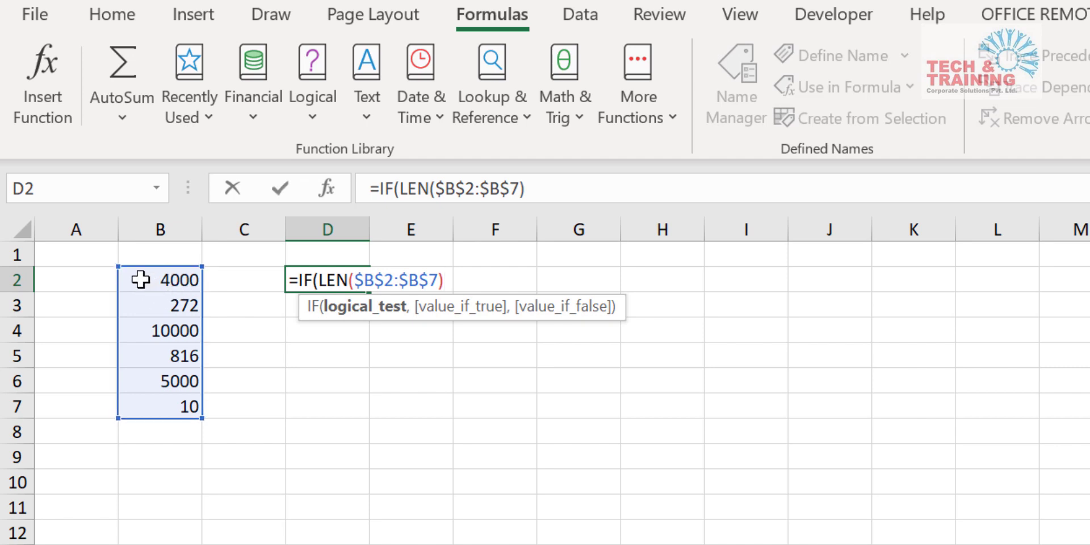
type(">3")
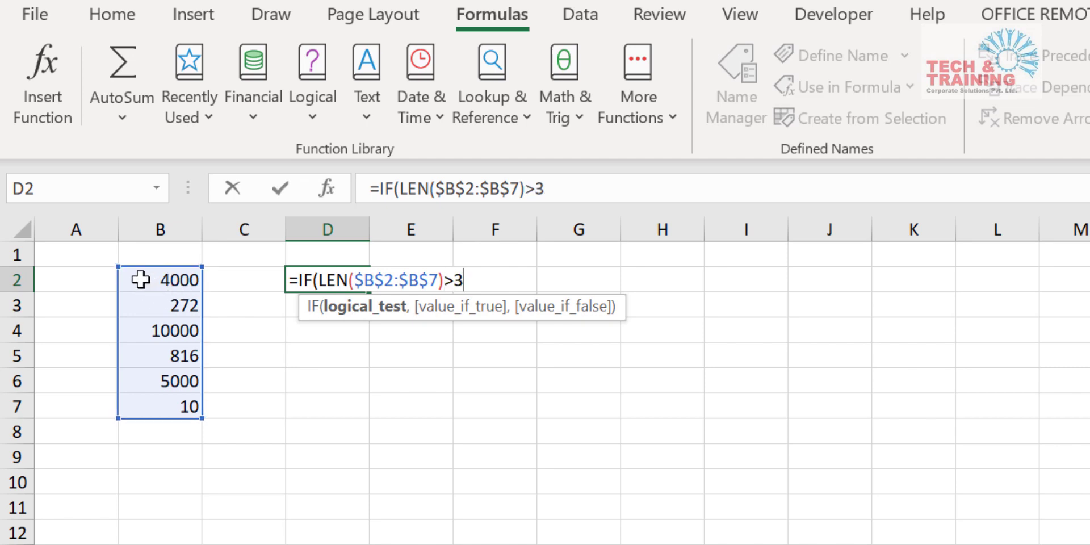
Step: Add $B$2:$B$7 as the value returned when the digit test passes
left_click(160, 279)
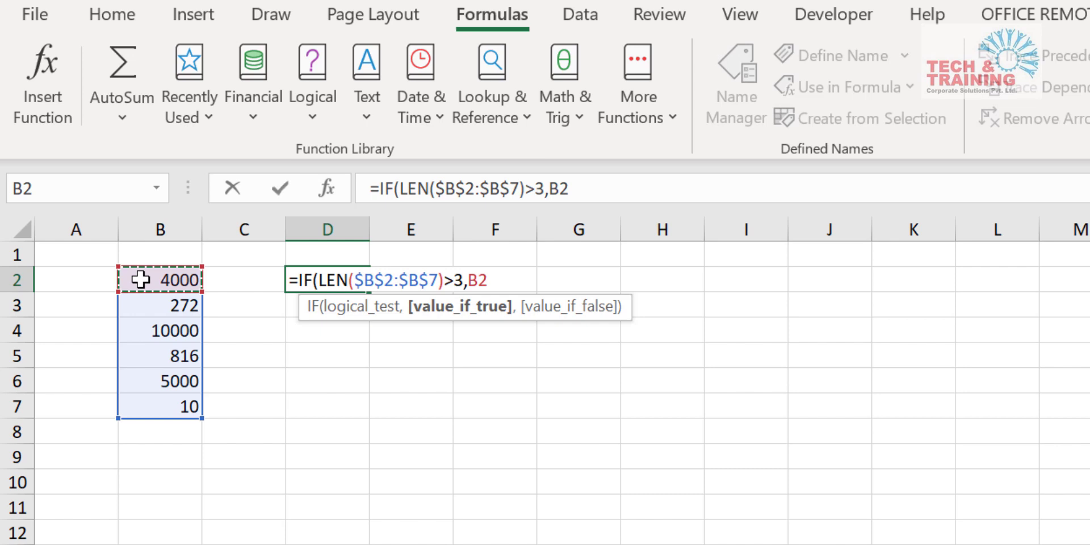
left_click_drag(159, 279, 159, 404)
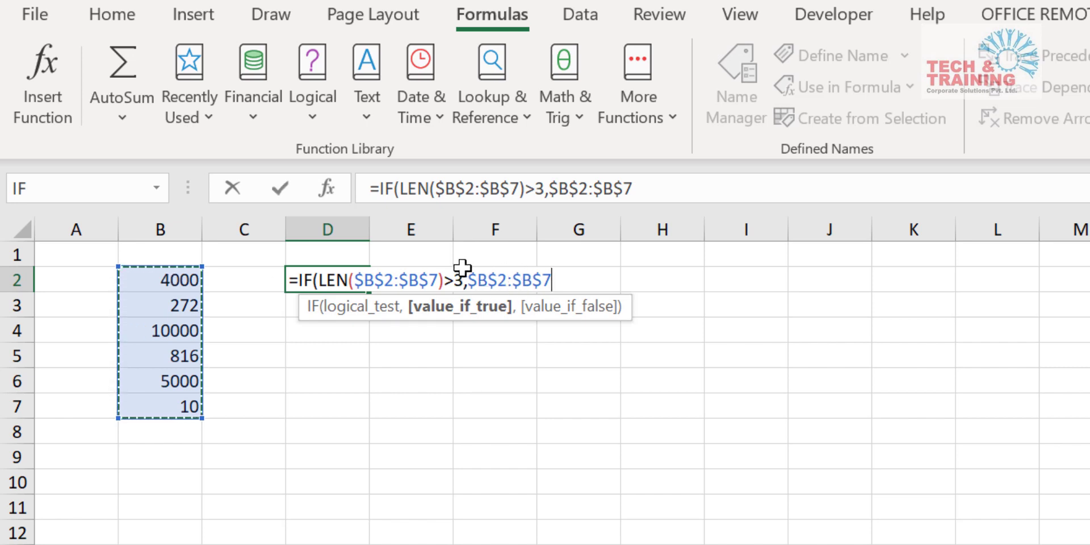
mouse_move(160, 385)
type(")")
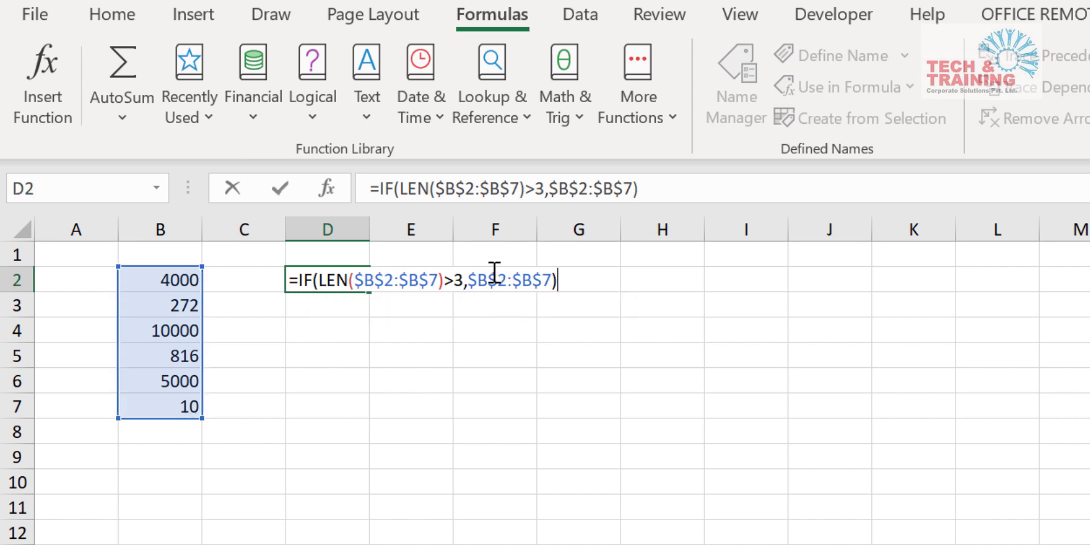
mouse_move(512, 273)
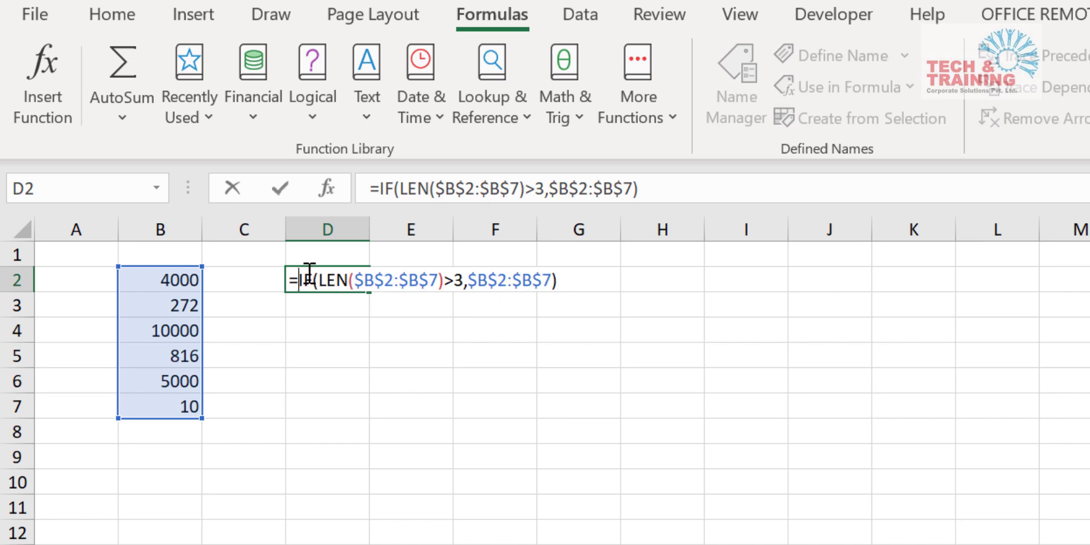
type("SUM(")
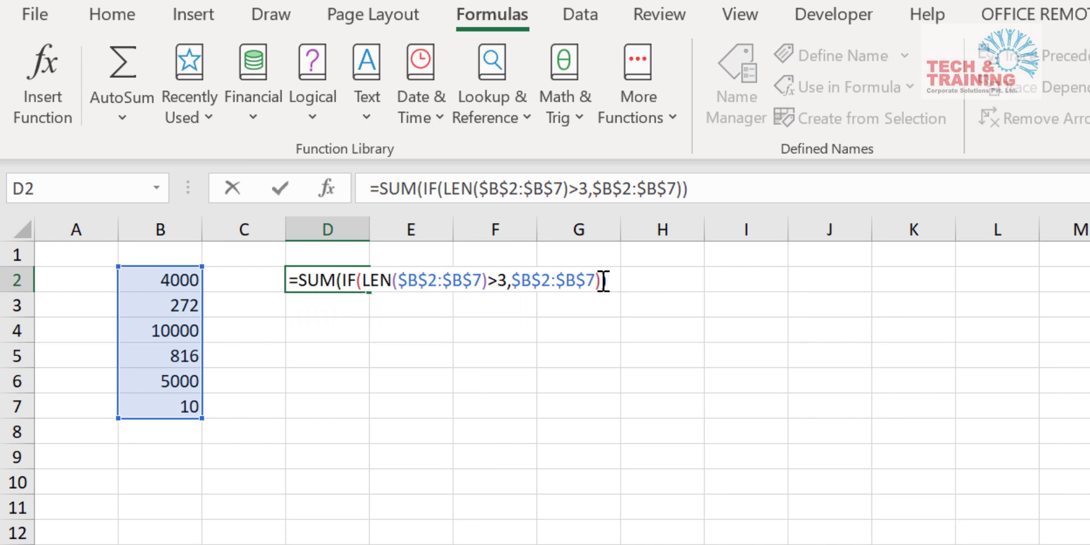
key("ctrl+shift+enter")
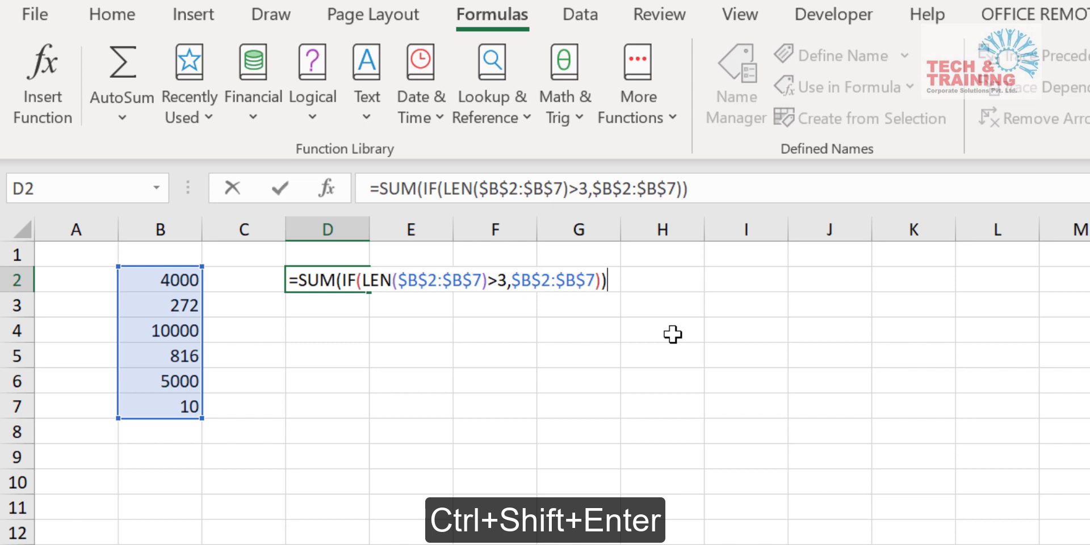
key("ctrl+shift+enter")
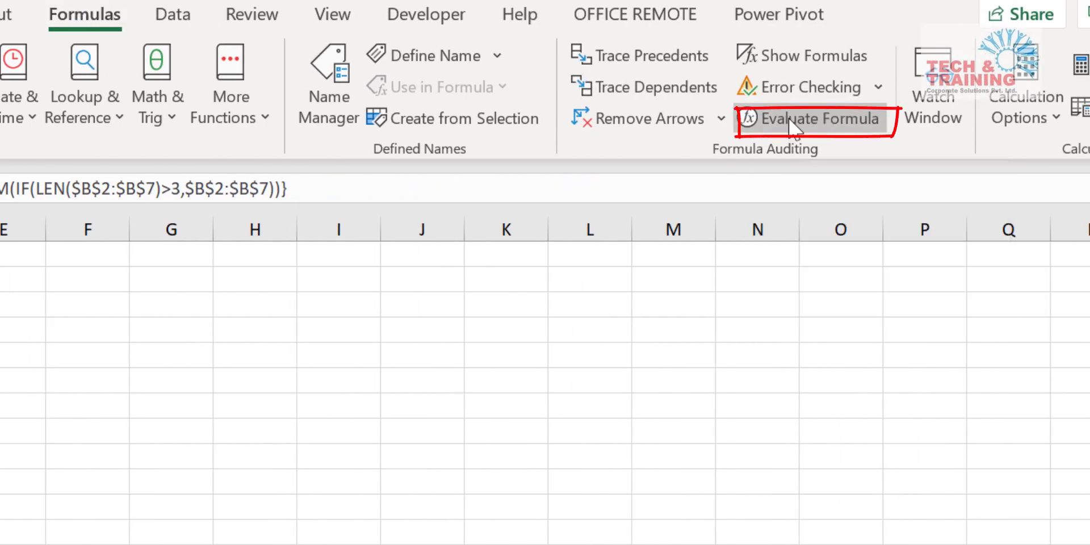
Step: Evaluate D2's formula step by step: digit counts, TRUE/FALSE tests, kept numbers, final sum 19000
left_click(811, 117)
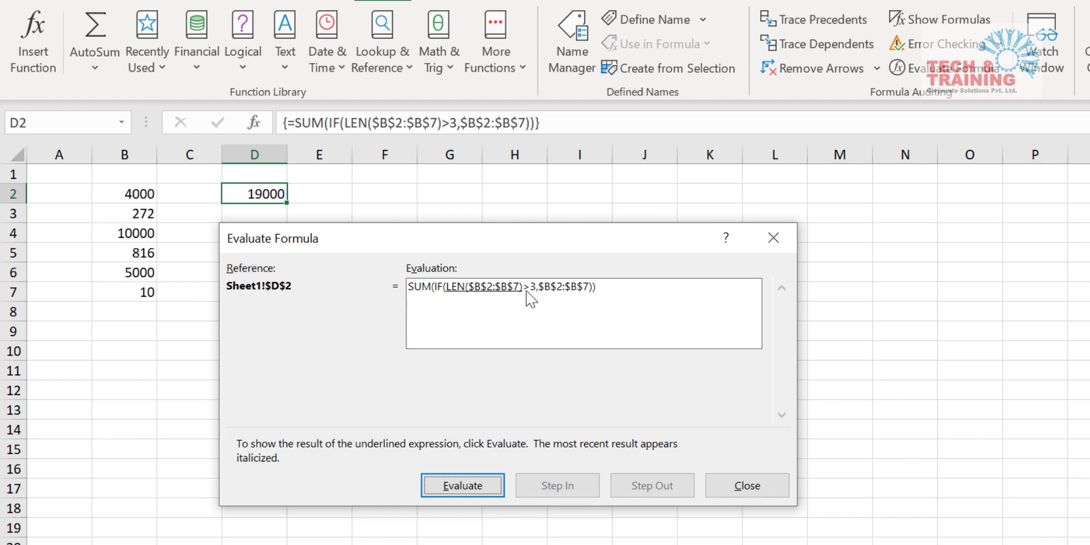
mouse_move(606, 307)
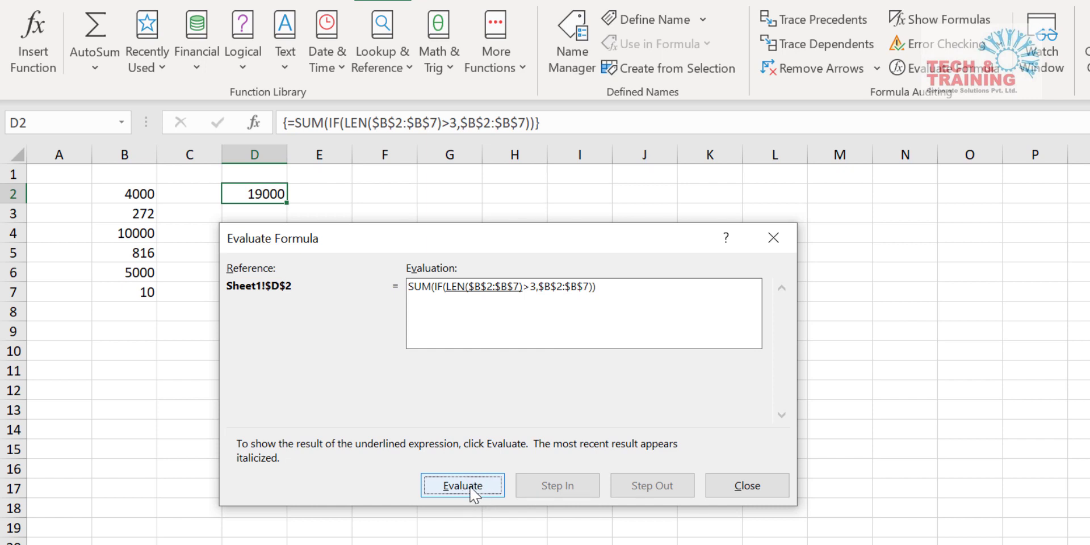
left_click(462, 485)
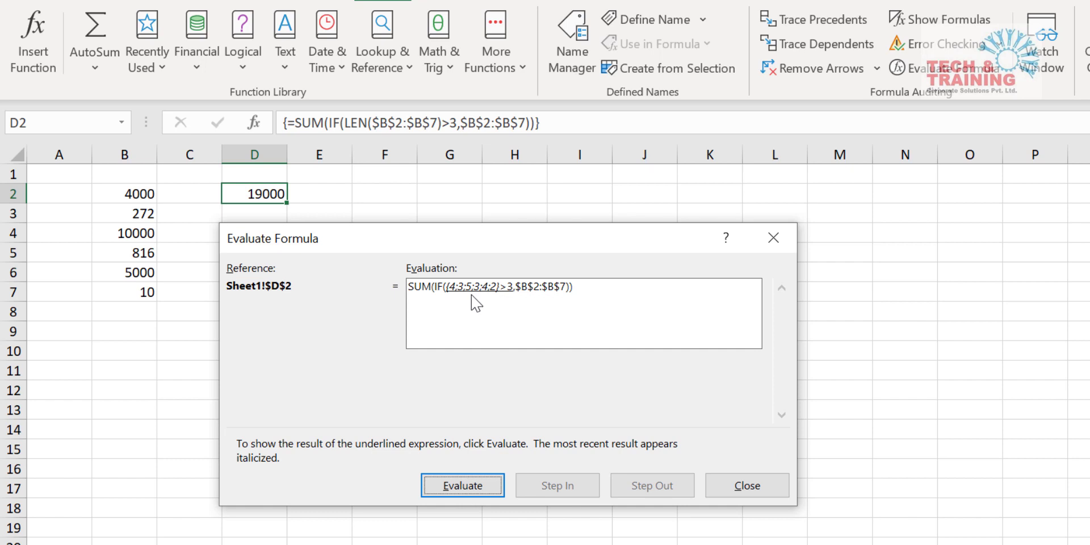
mouse_move(454, 296)
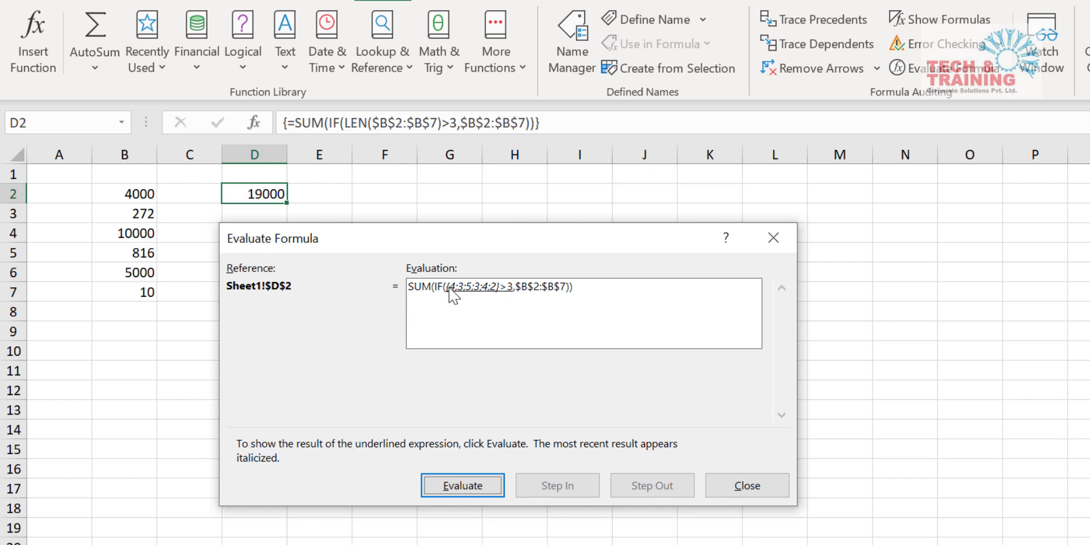
mouse_move(124, 203)
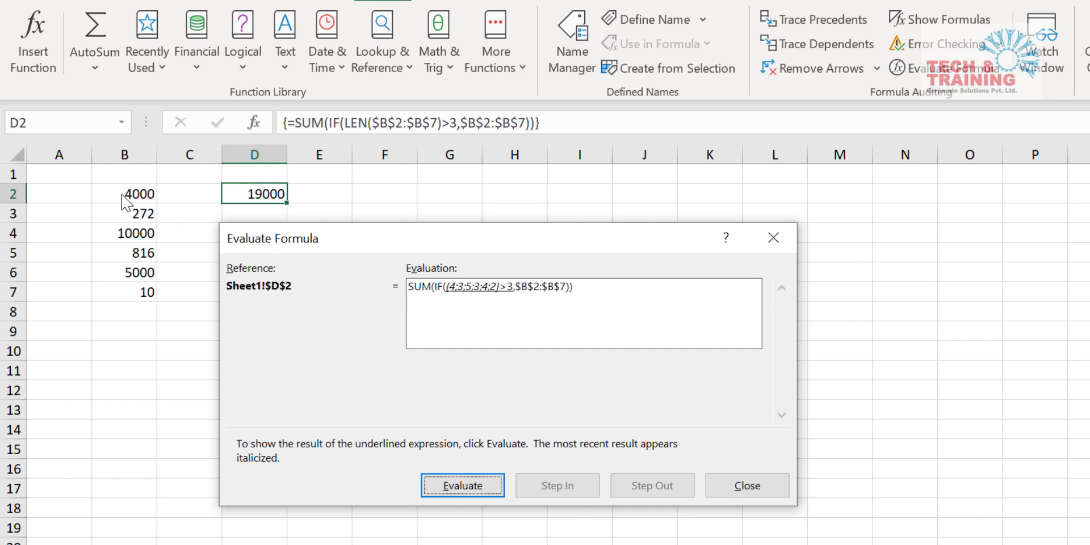
mouse_move(135, 222)
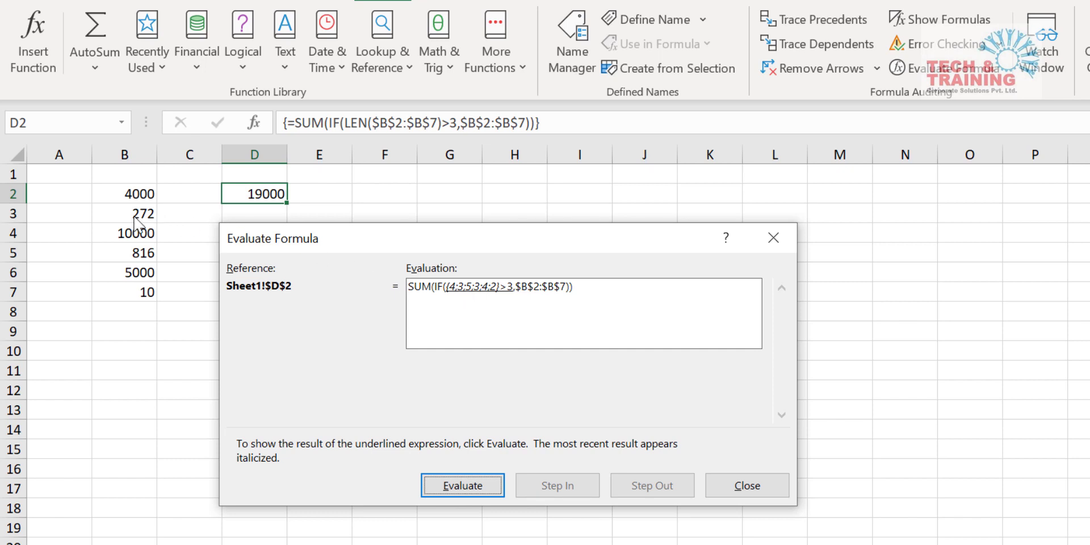
mouse_move(144, 259)
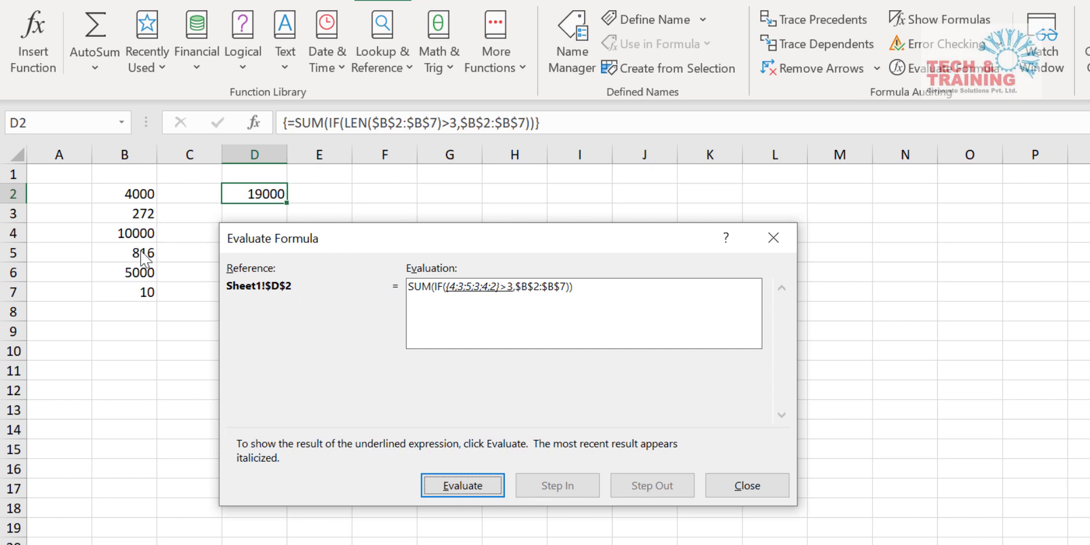
mouse_move(150, 246)
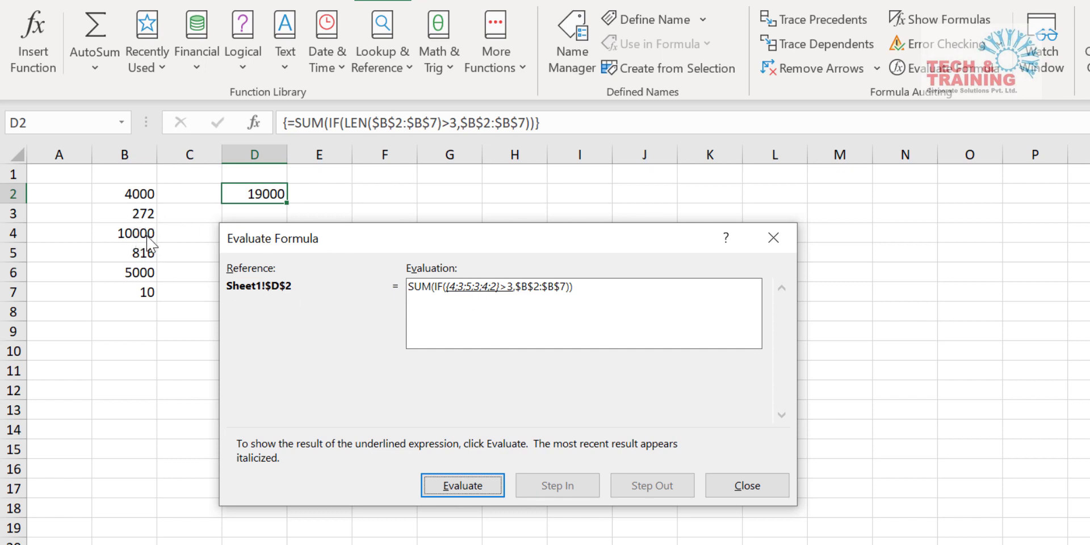
mouse_move(514, 305)
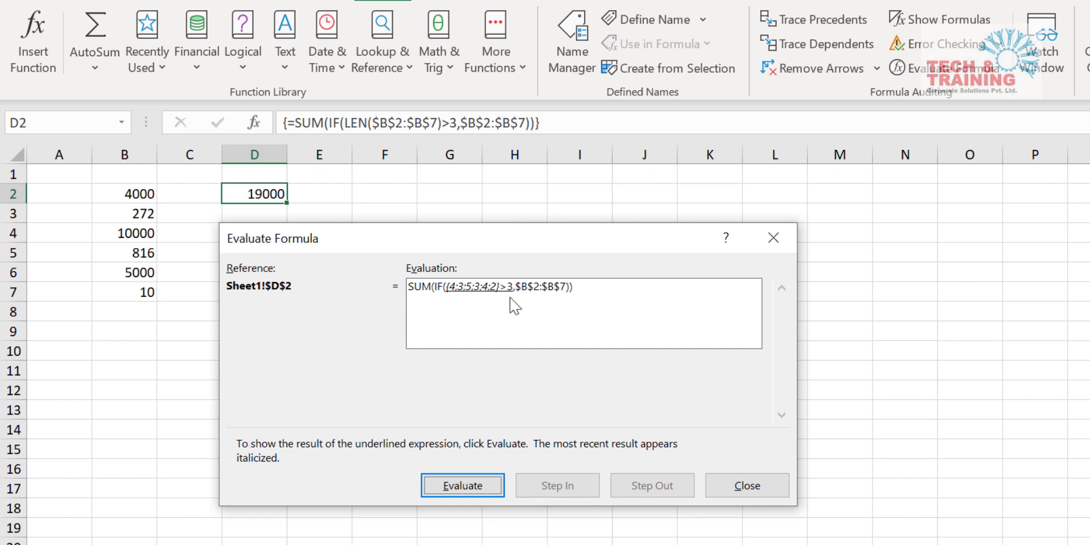
mouse_move(535, 299)
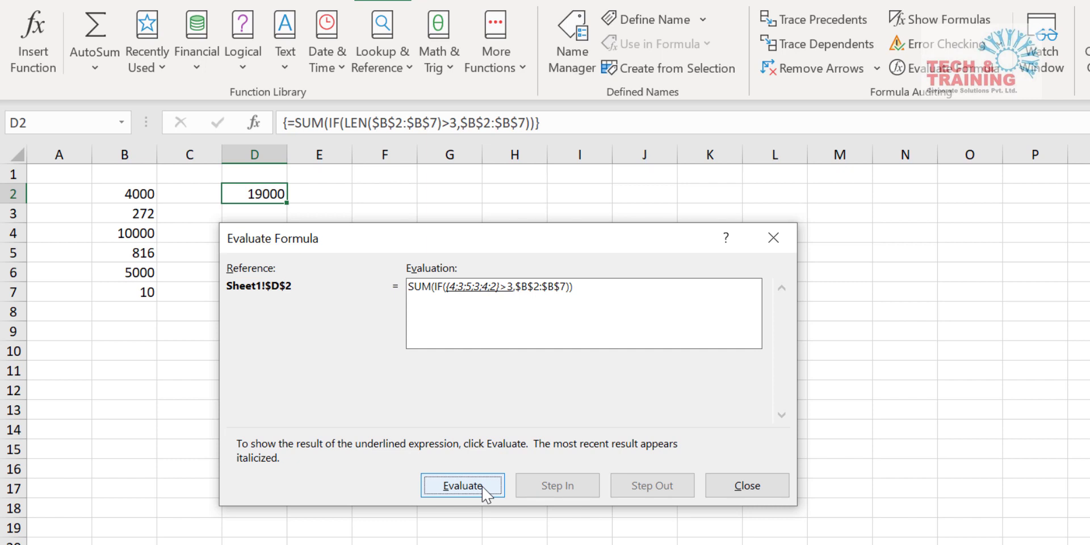
left_click(462, 485)
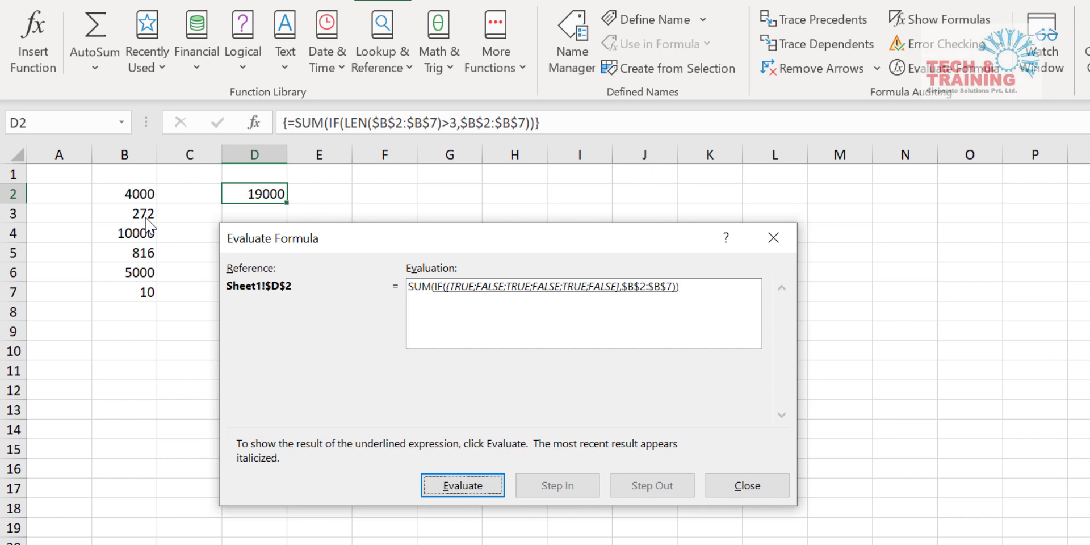
mouse_move(496, 300)
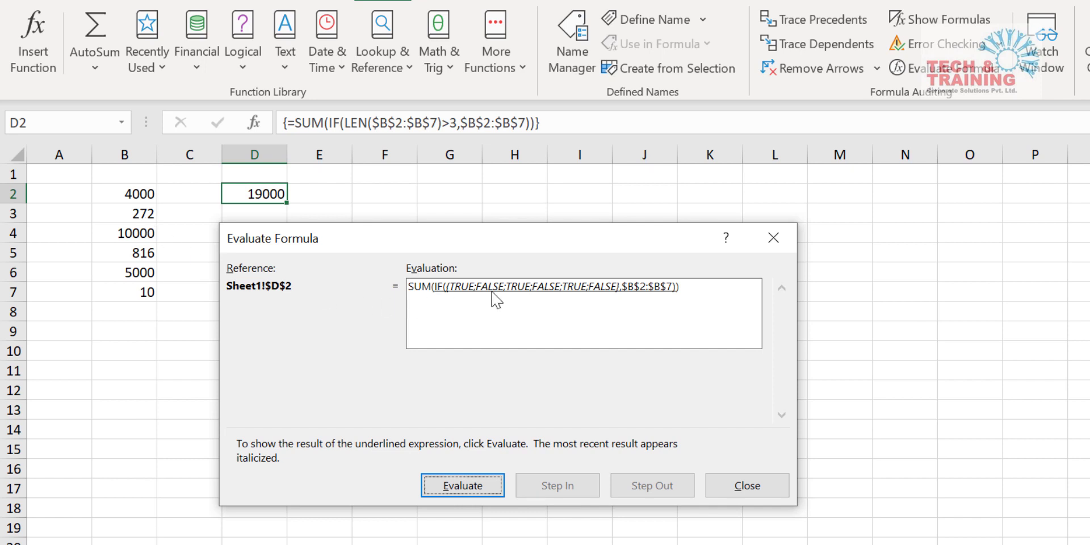
mouse_move(522, 297)
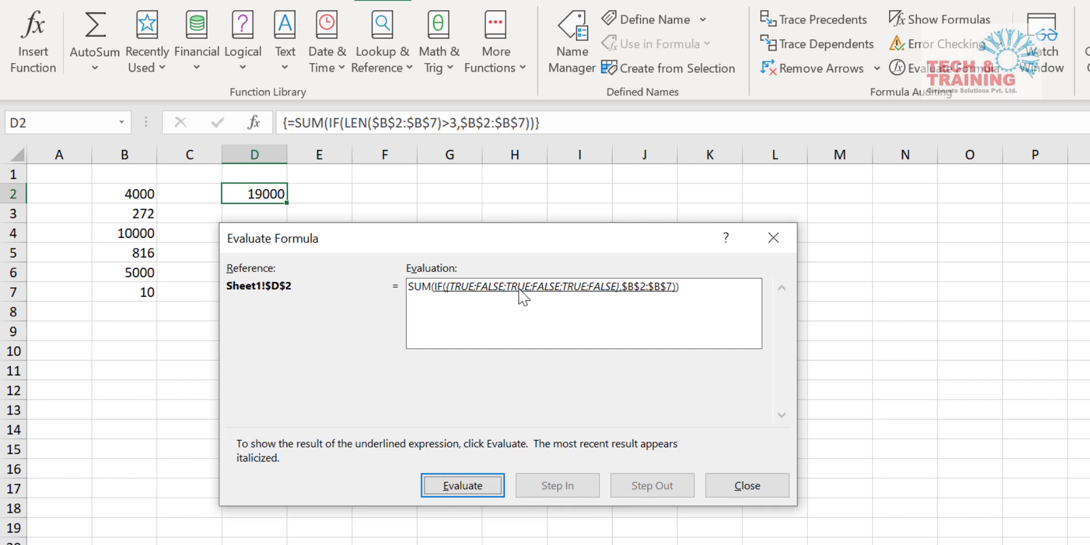
mouse_move(550, 298)
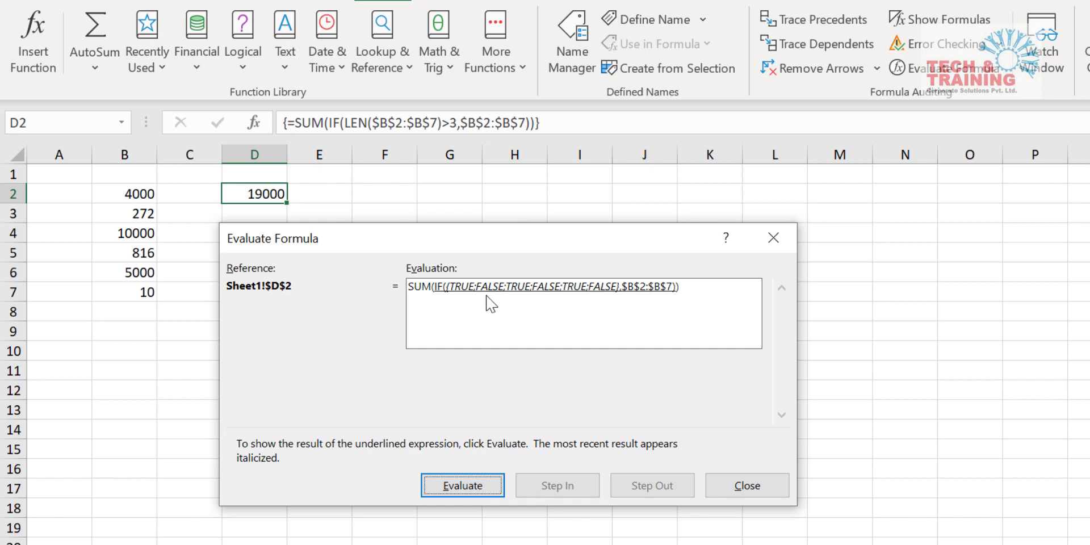
mouse_move(527, 453)
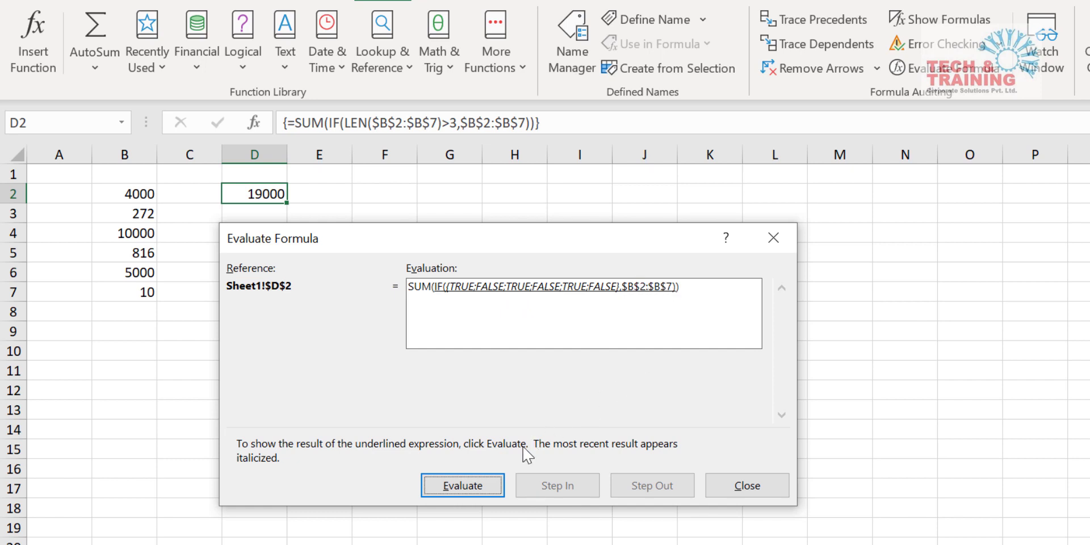
left_click(462, 485)
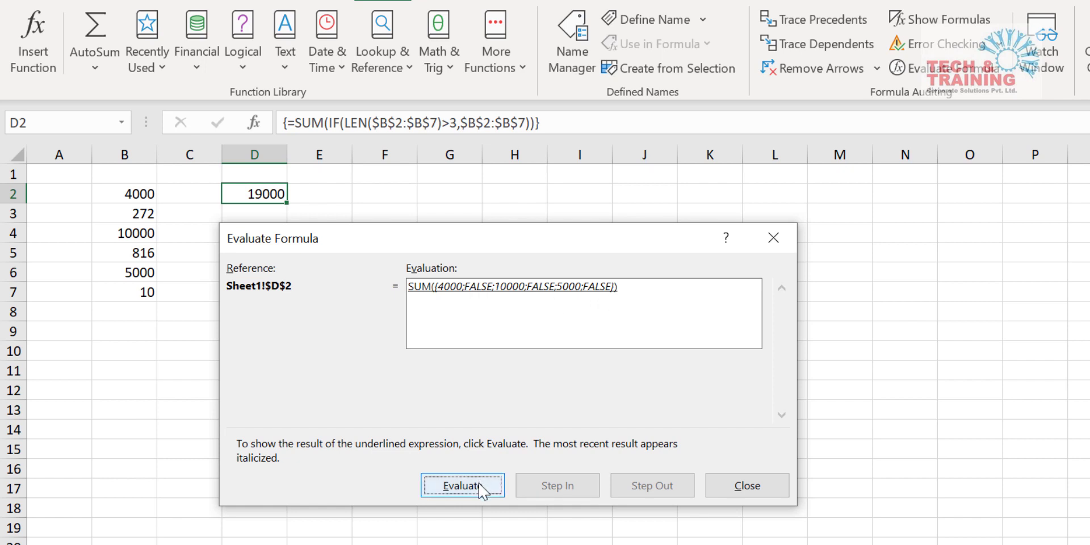
left_click(462, 485)
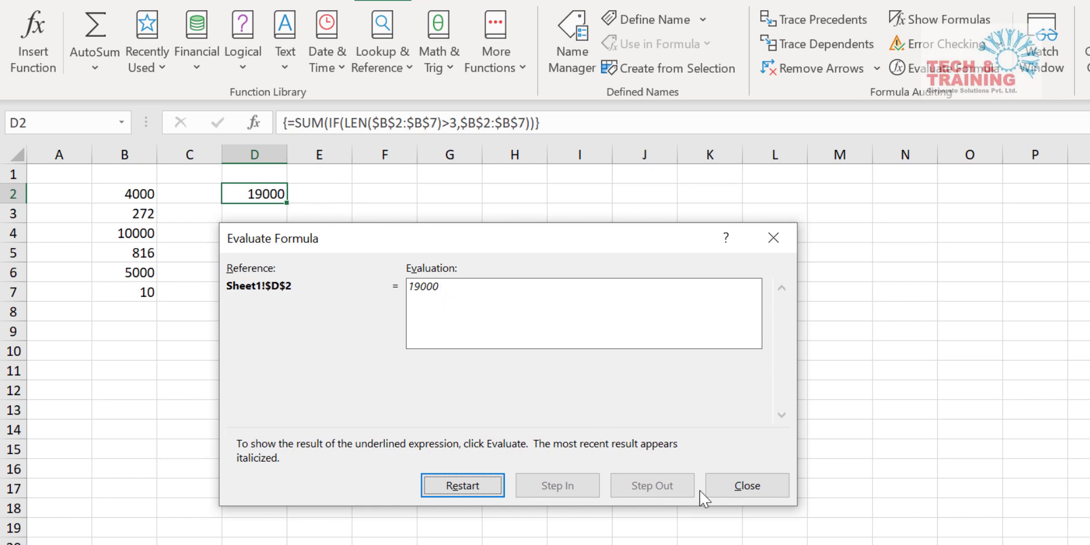
Step: Close the Evaluate Formula dialog and check B2's four-digit value against D2's result 19000
left_click(747, 485)
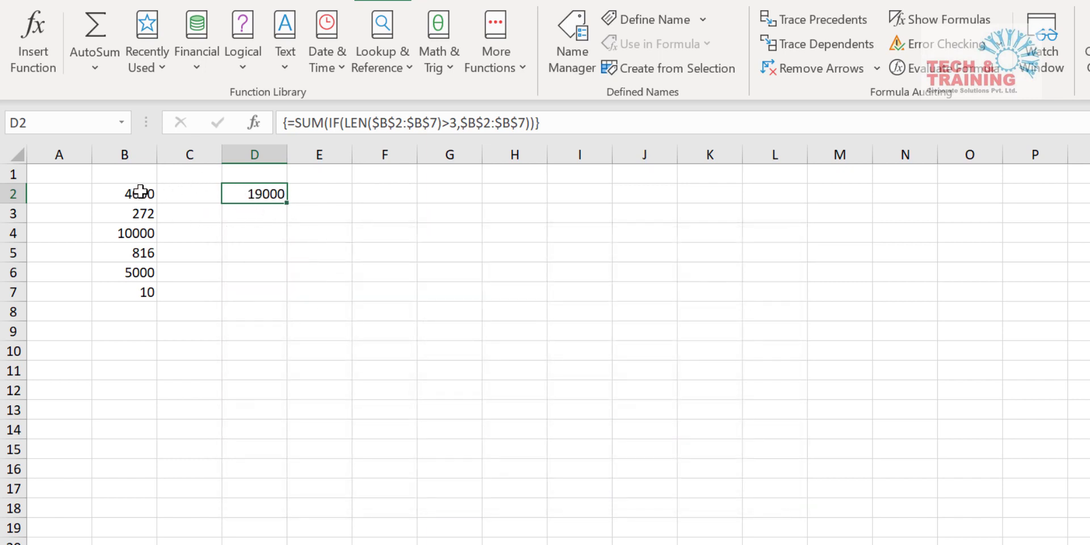
left_click(125, 193)
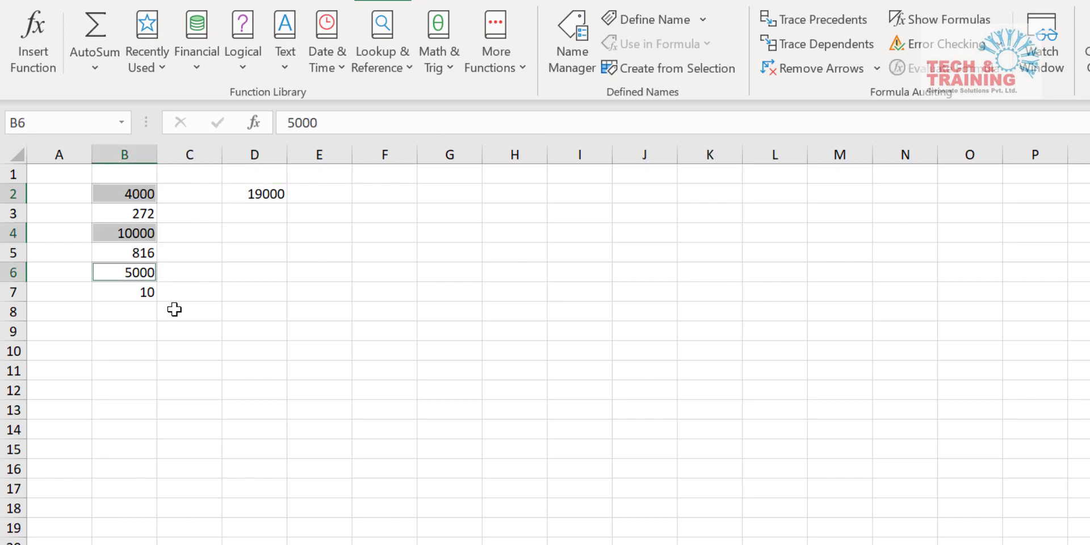
left_click(254, 193)
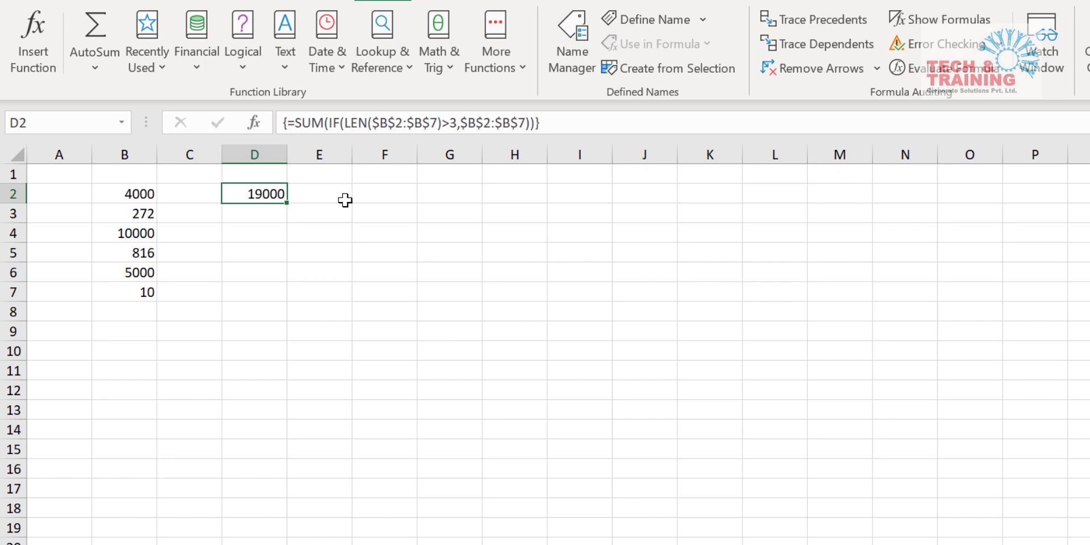